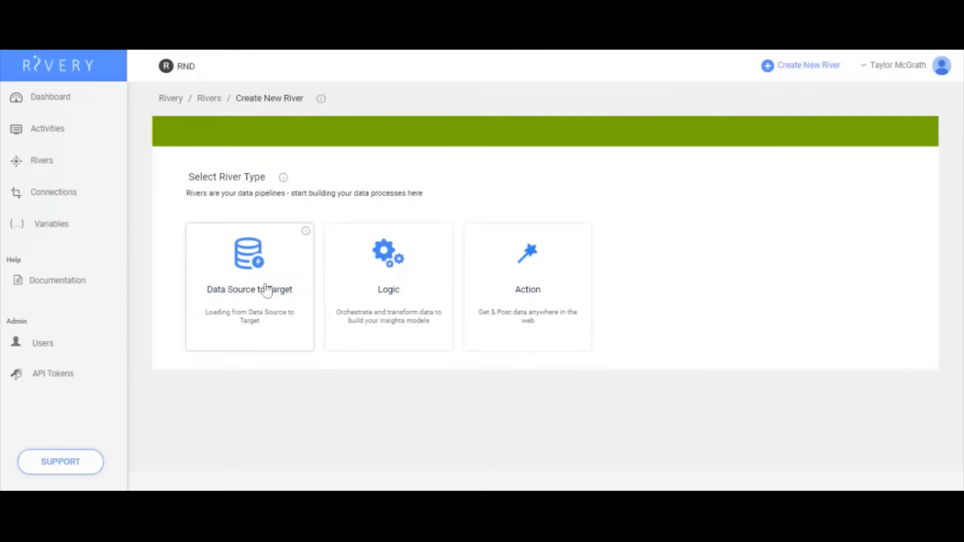
Create a data source-to-target river with a source and Snowflake target, proceeding to column mapping.
click(249, 286)
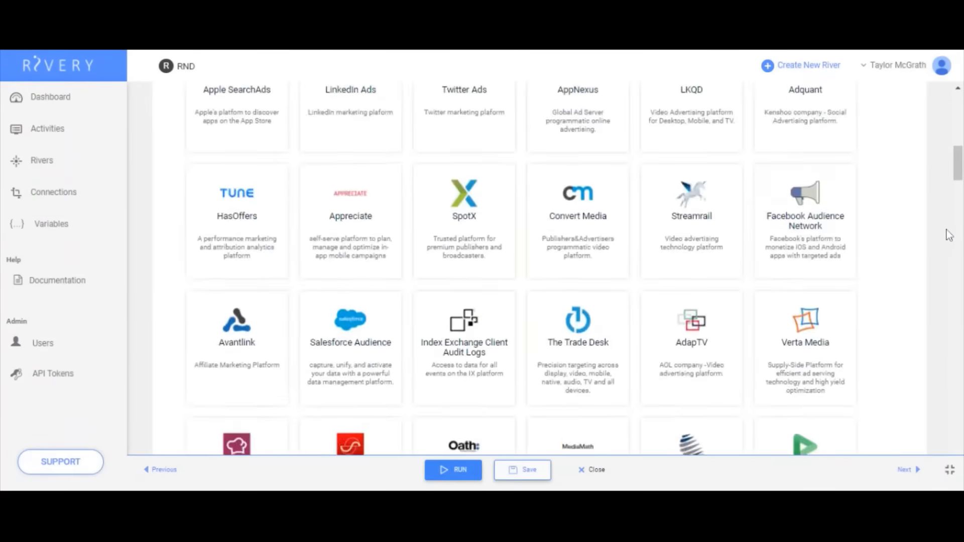
scroll(down, 3)
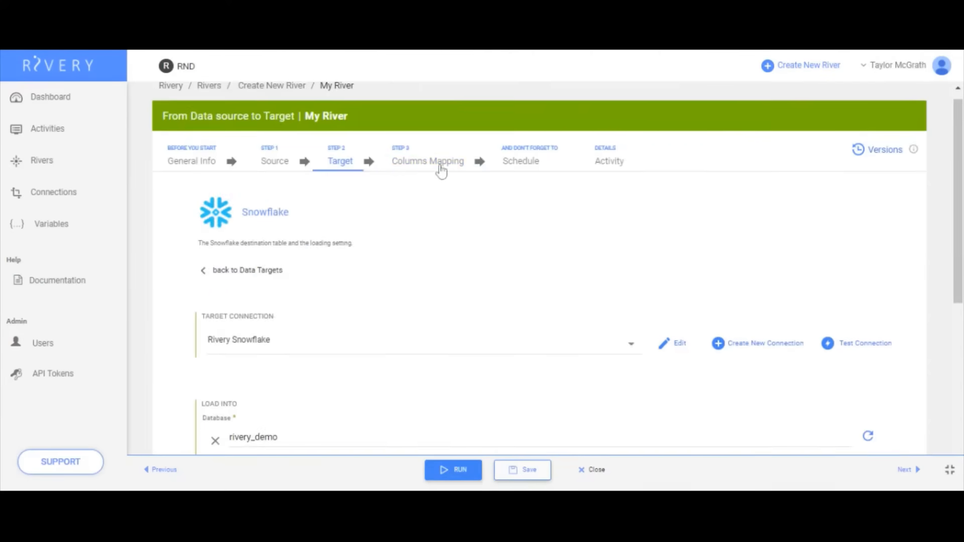
click(428, 161)
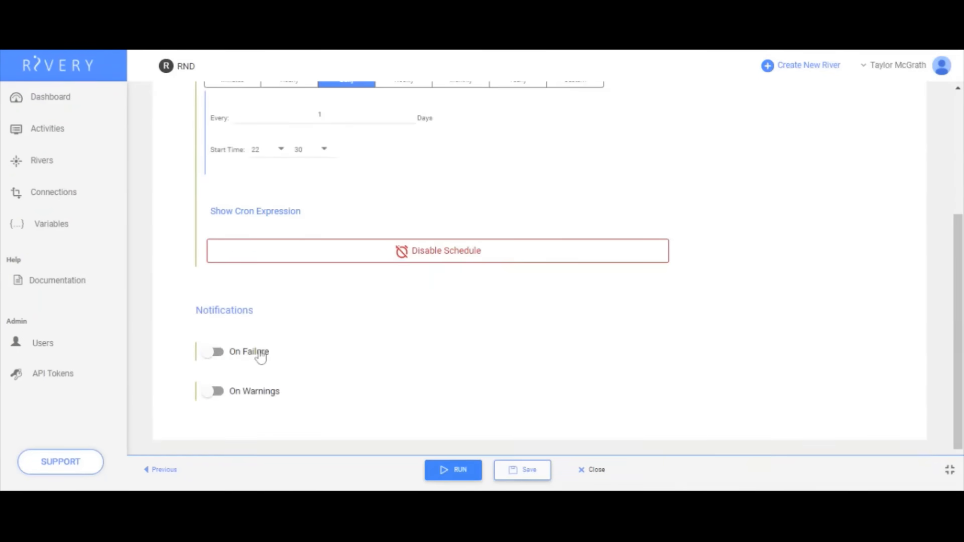
Run My River and review its YouTube source configuration while the run completes.
click(454, 469)
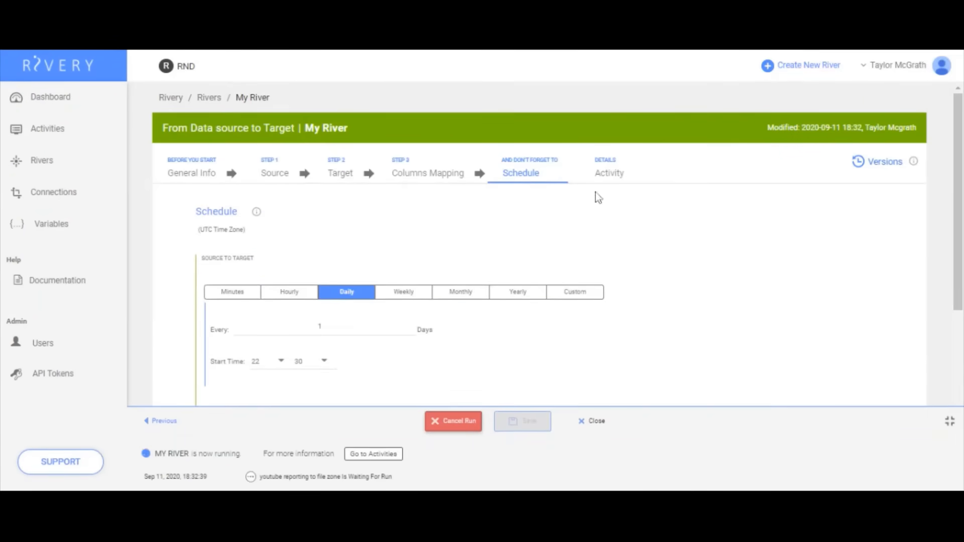
click(274, 173)
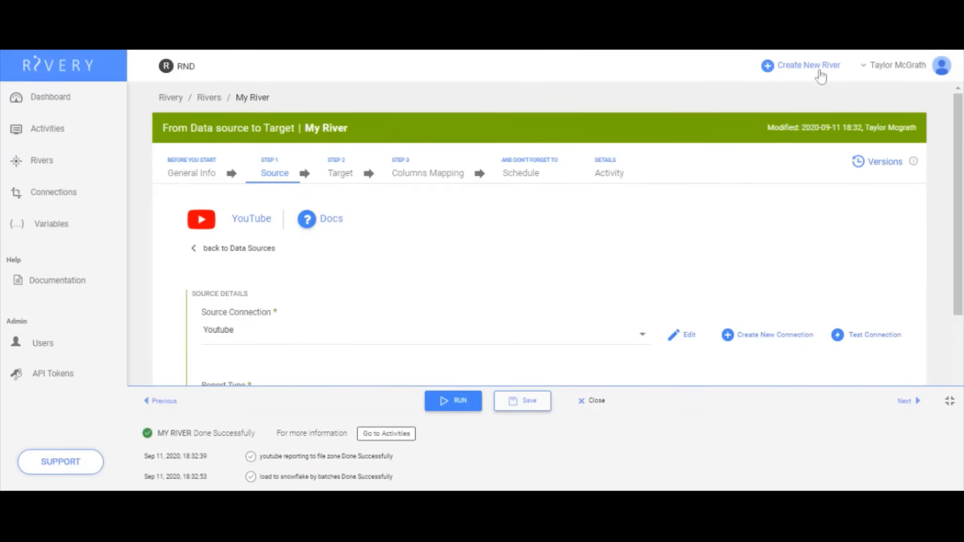
Create logic river 'My Logic' with My River and FB Adset Insights steps plus a Snowflake SQL step.
click(807, 65)
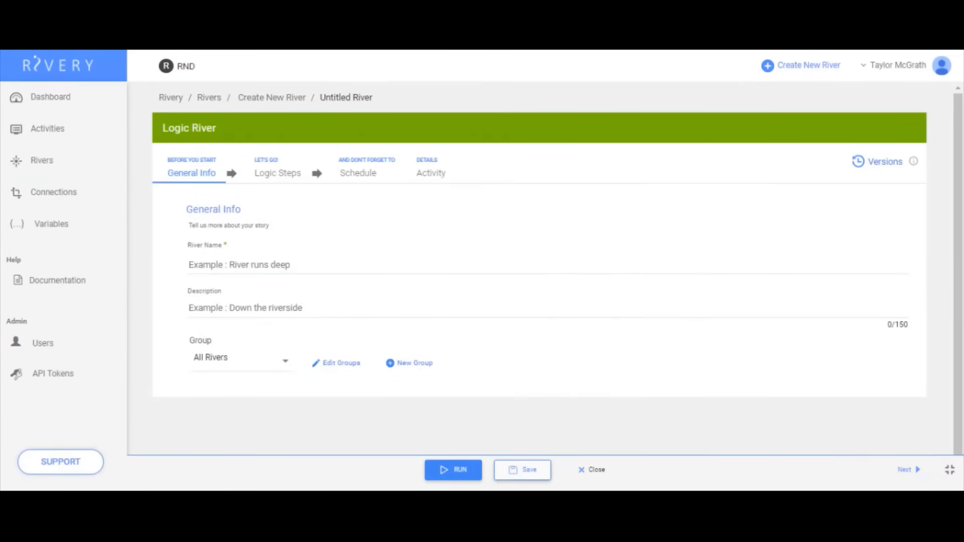
text(My Logic)
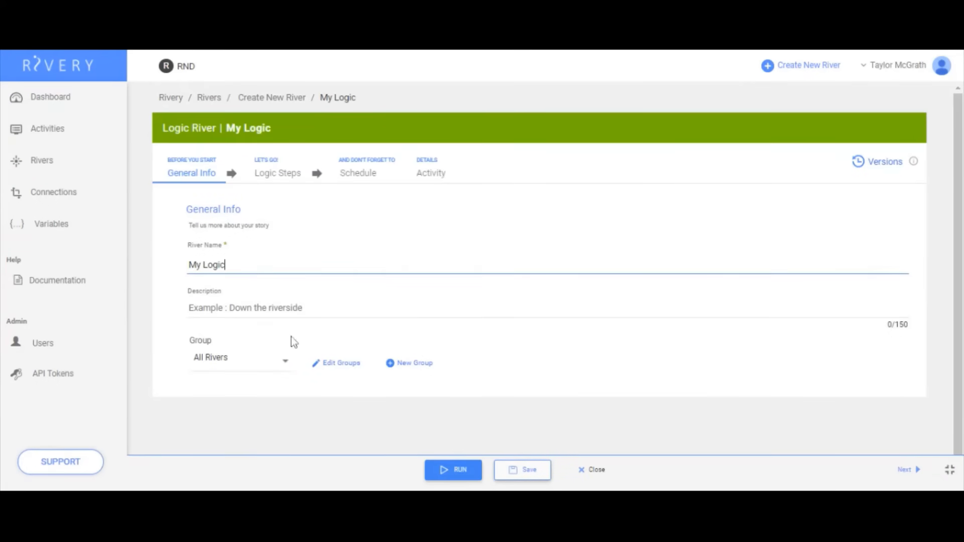
click(277, 173)
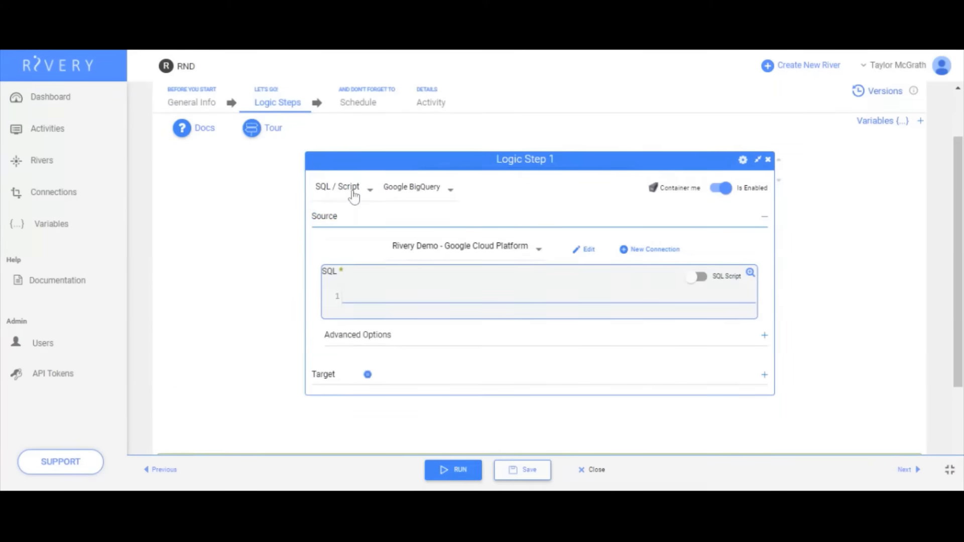
click(342, 187)
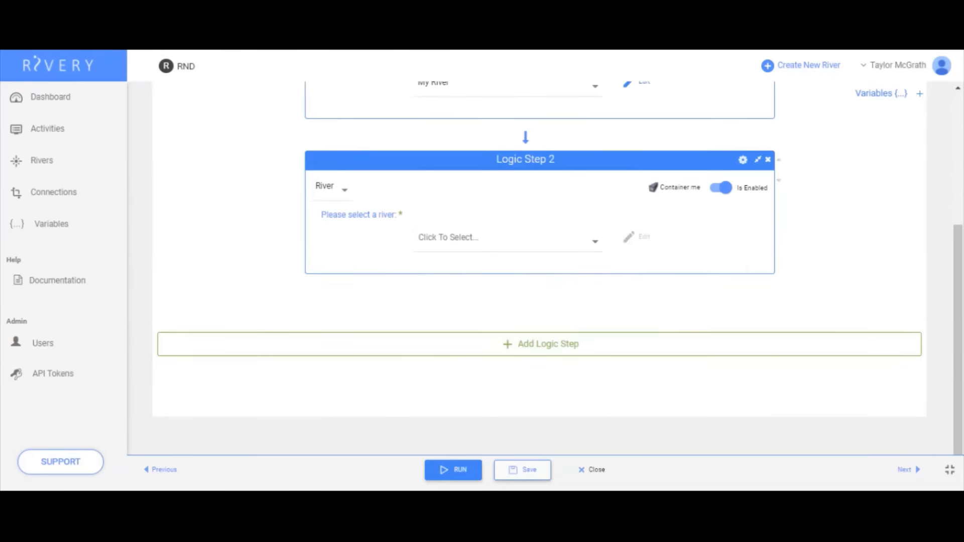
click(331, 185)
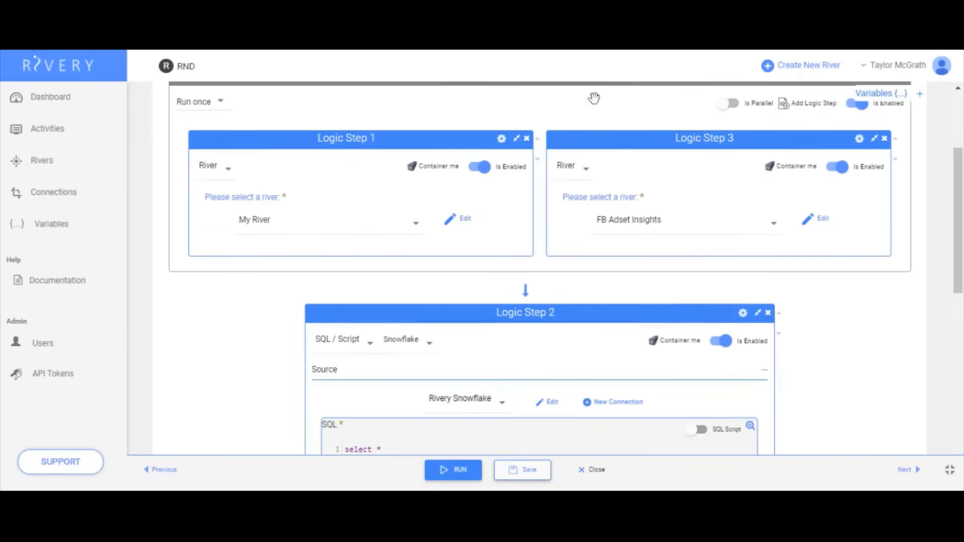
Run the first two rivers in parallel and add the my_variable logic variable.
scroll(down, 3)
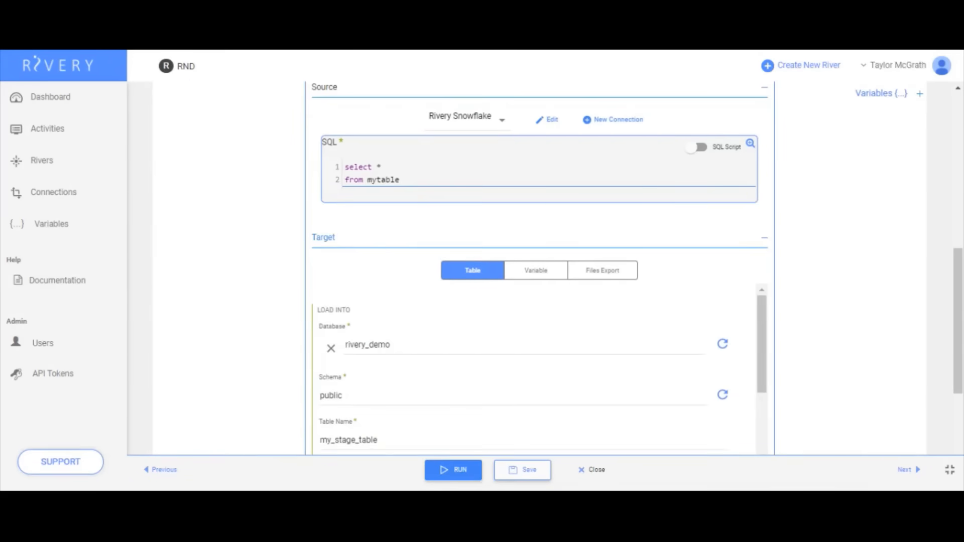
click(921, 92)
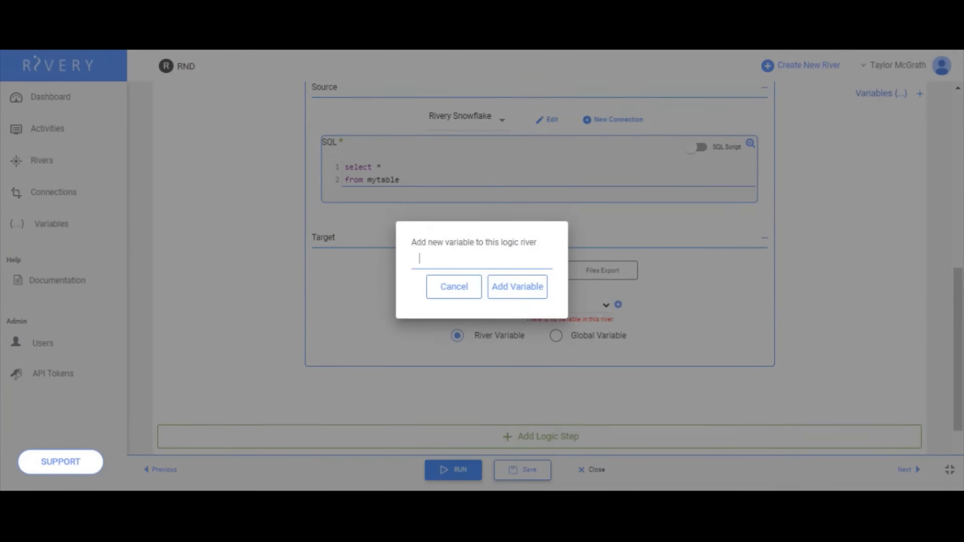
click(517, 286)
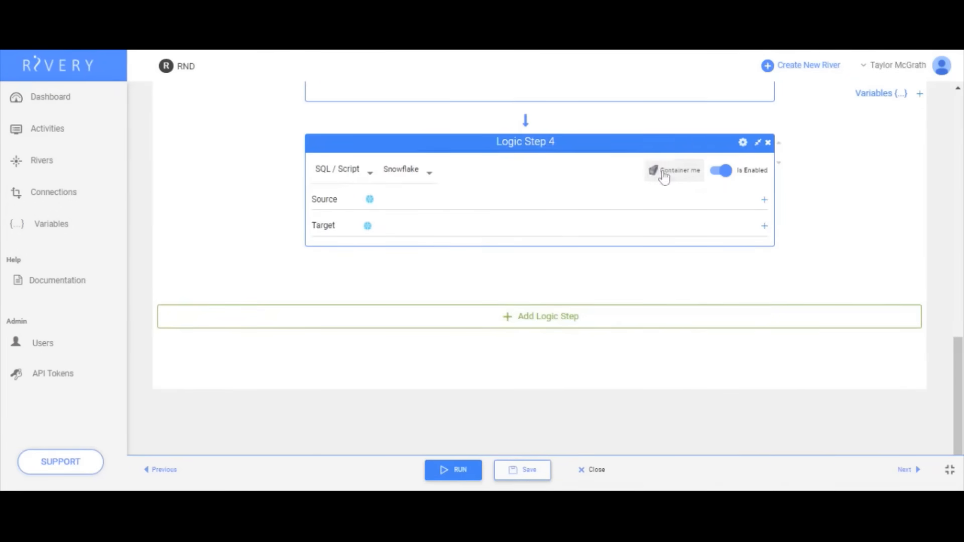
Wrap step 4 in a container looping over my_variable into my_value, with If/Else conditions.
click(653, 171)
text(my_value)
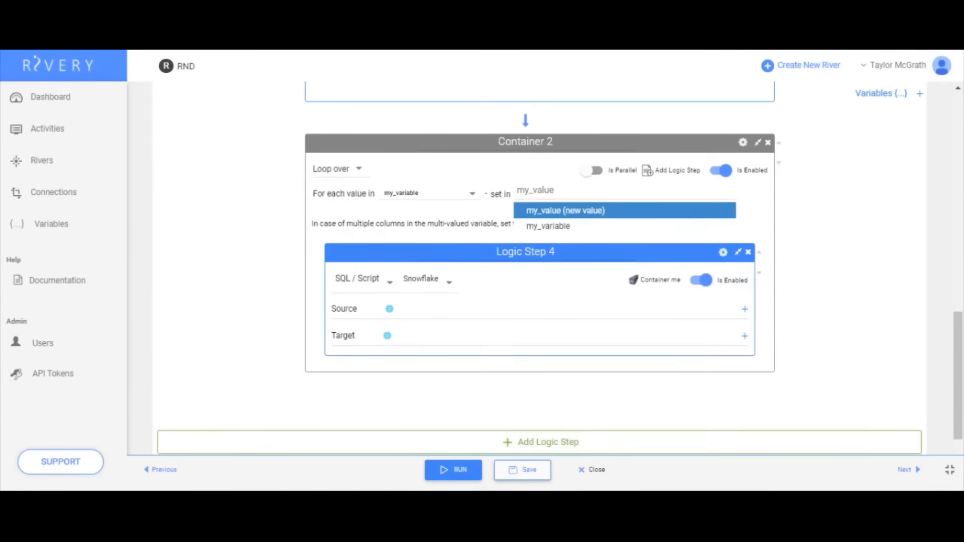
click(564, 210)
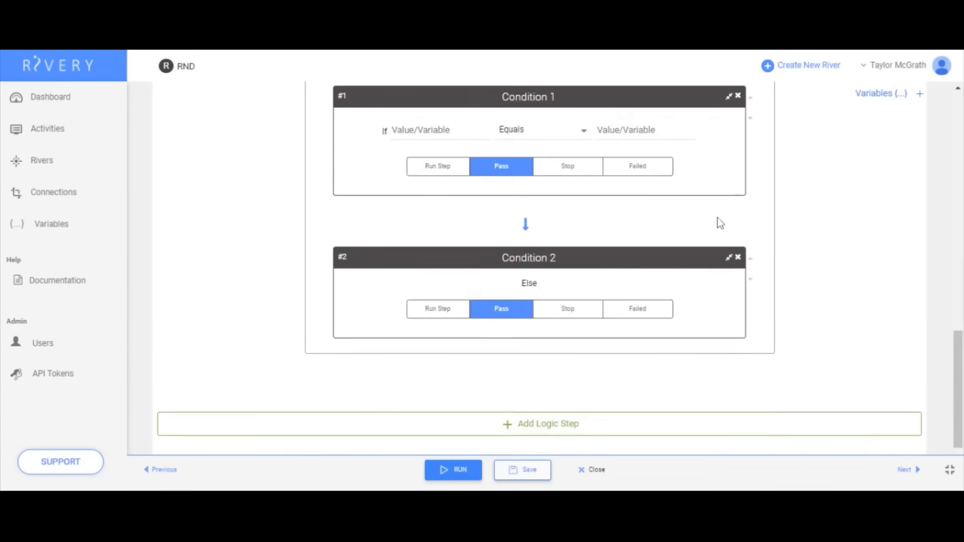
click(437, 308)
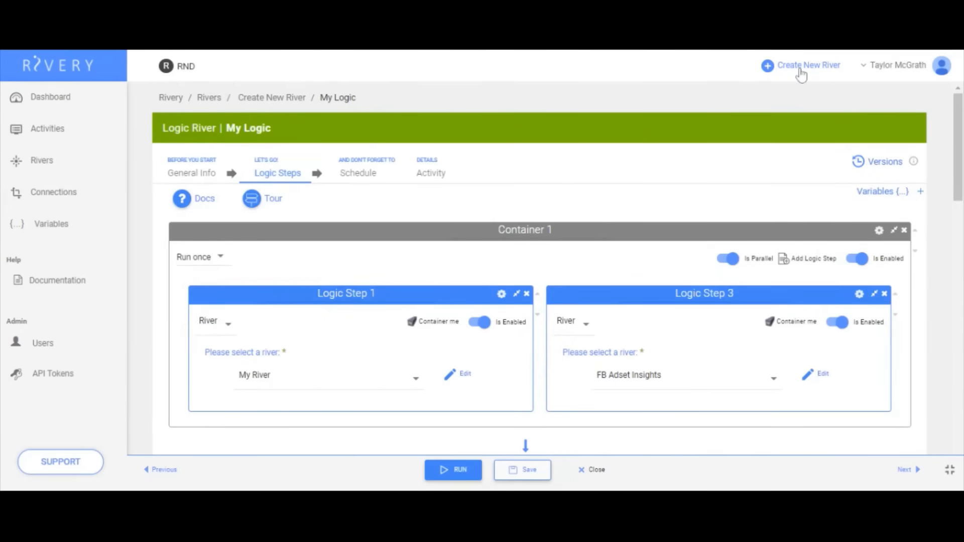
Create action river My Action and add variable_name as a river variable in its URL params.
click(807, 64)
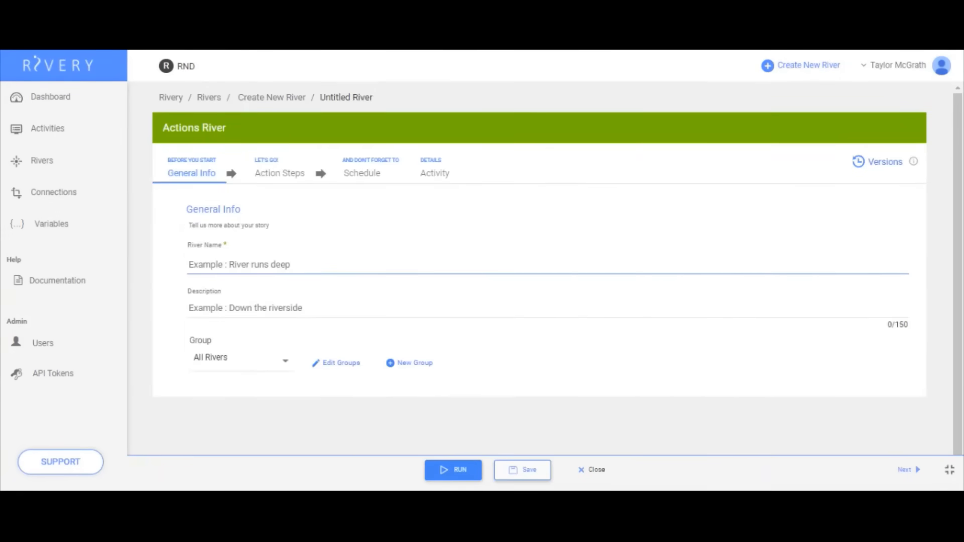
click(279, 173)
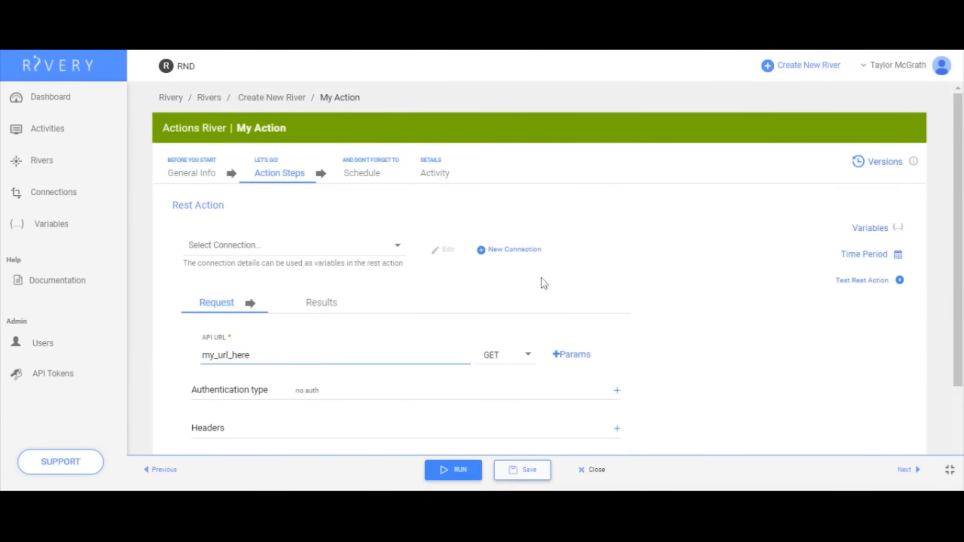
click(570, 354)
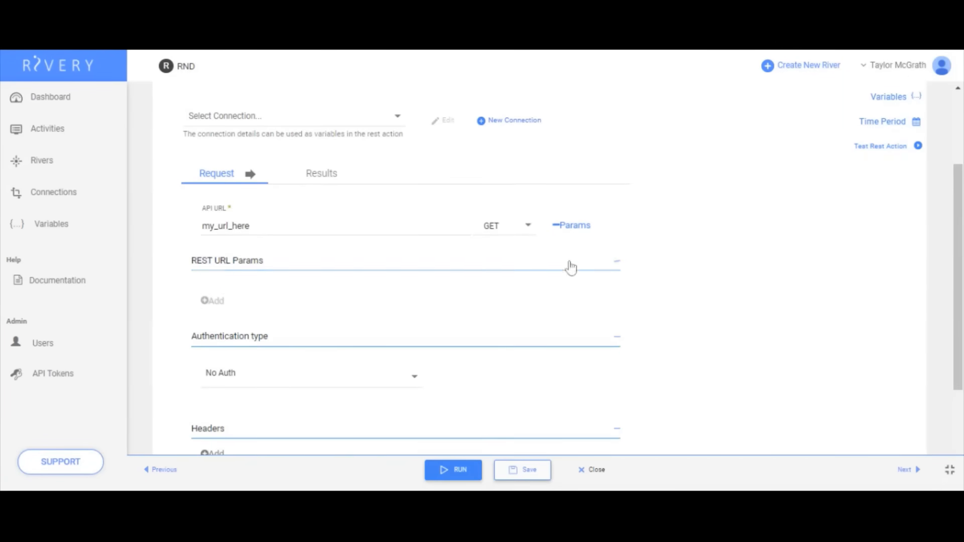
click(889, 96)
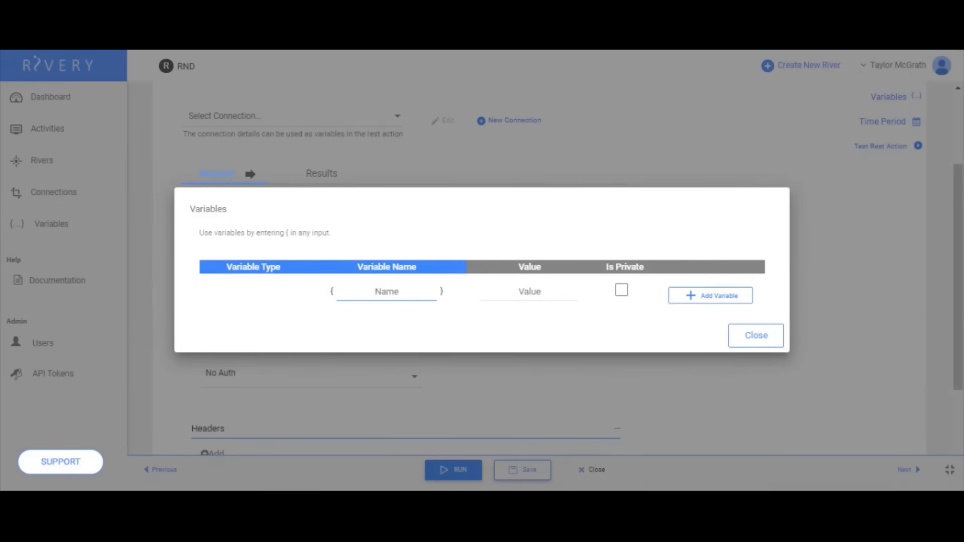
text(variable_name)
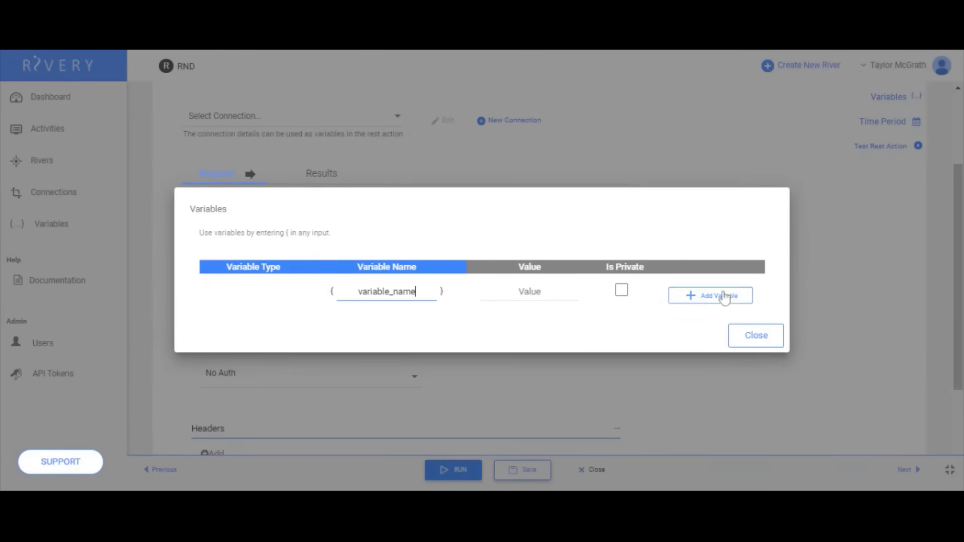
click(755, 335)
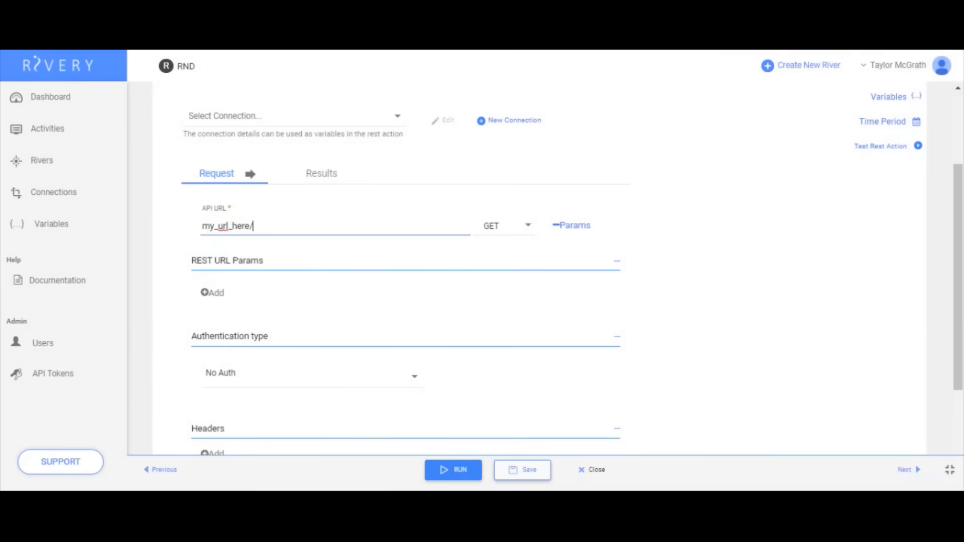
Append {variable_name} to the API URL and go to the Activities monitoring page.
text({variable_name})
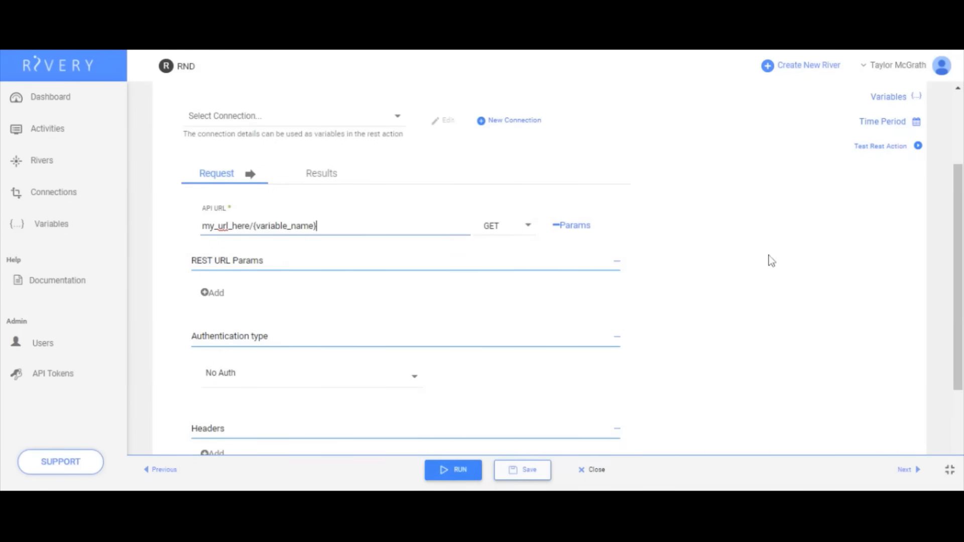
click(322, 173)
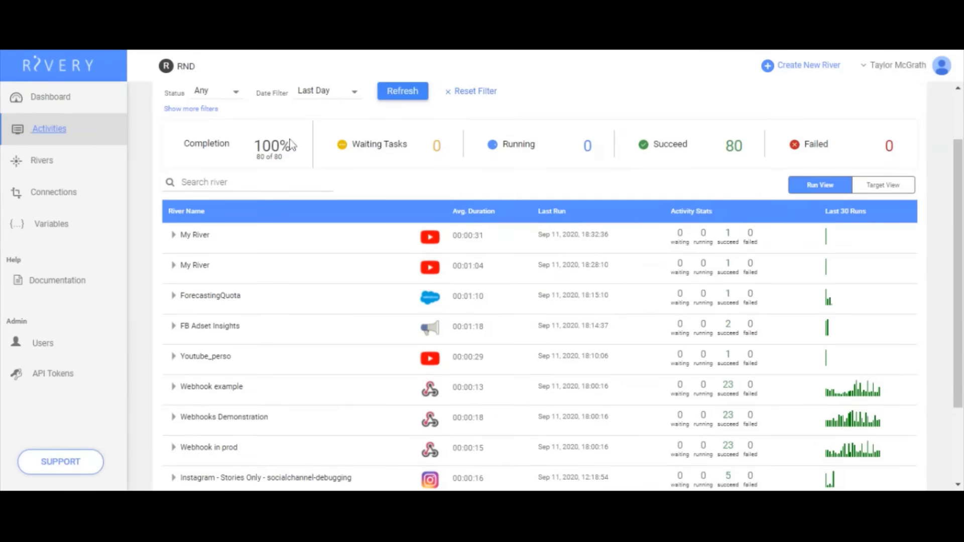
Expand the latest My River run and its Amazon S3 To Snowflake task details.
click(174, 234)
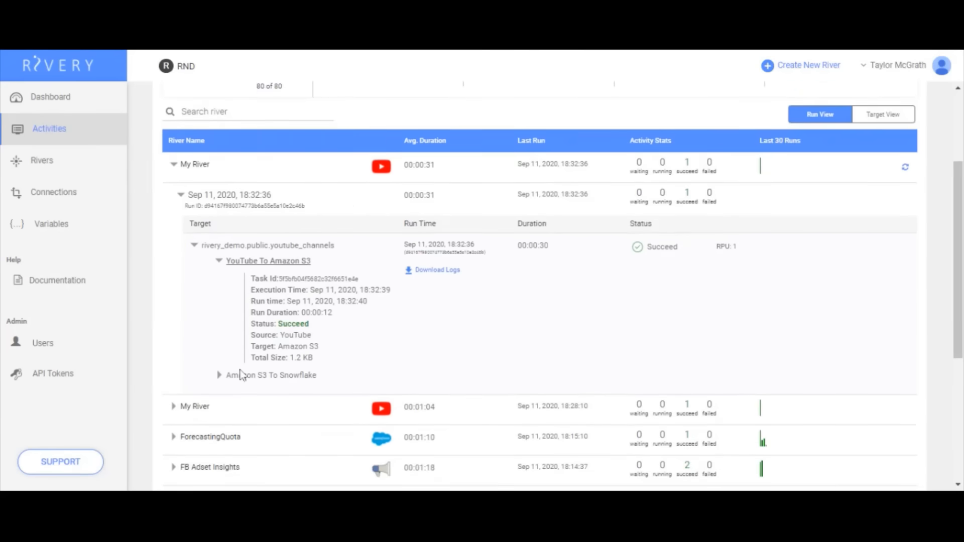
click(220, 375)
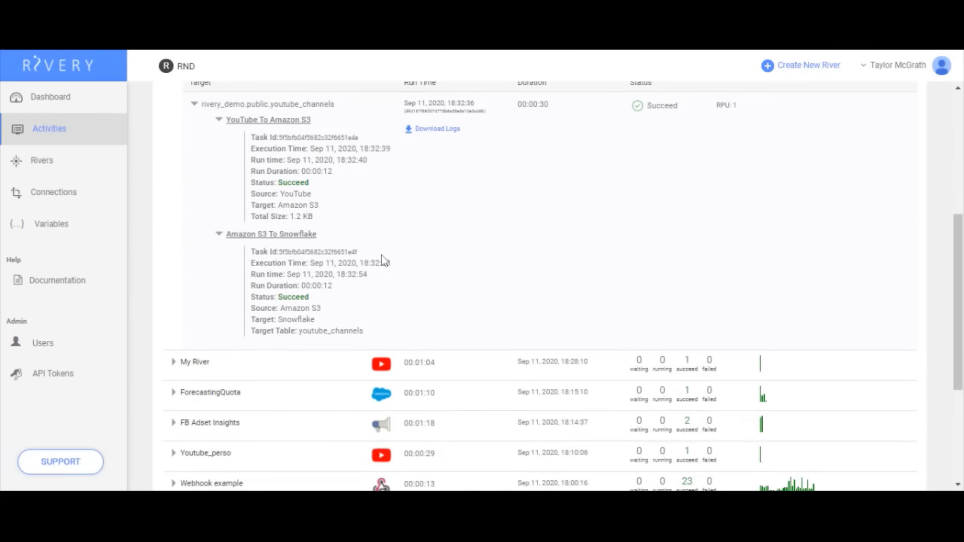